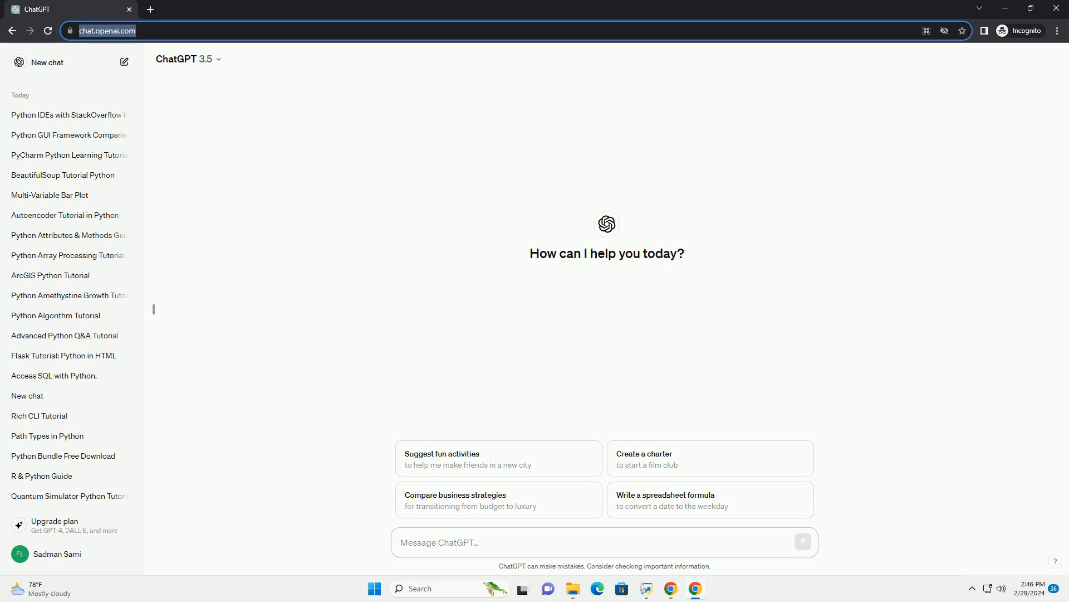
Ask ChatGPT for a step-by-step binarytree Python library tutorial.
{"action": "left_click", "coordinate": [484, 543]}
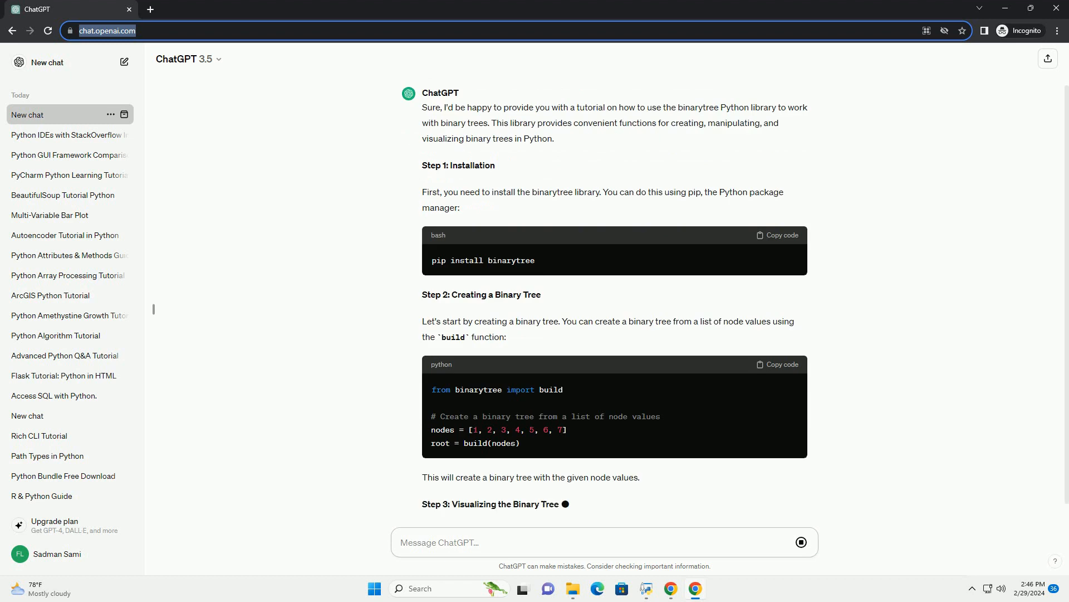
Scroll through tutorial Steps 3–8: visualizing, traversal, height, size, node access, modification.
{"action": "scroll", "scroll_direction": "down", "scroll_amount": 3}
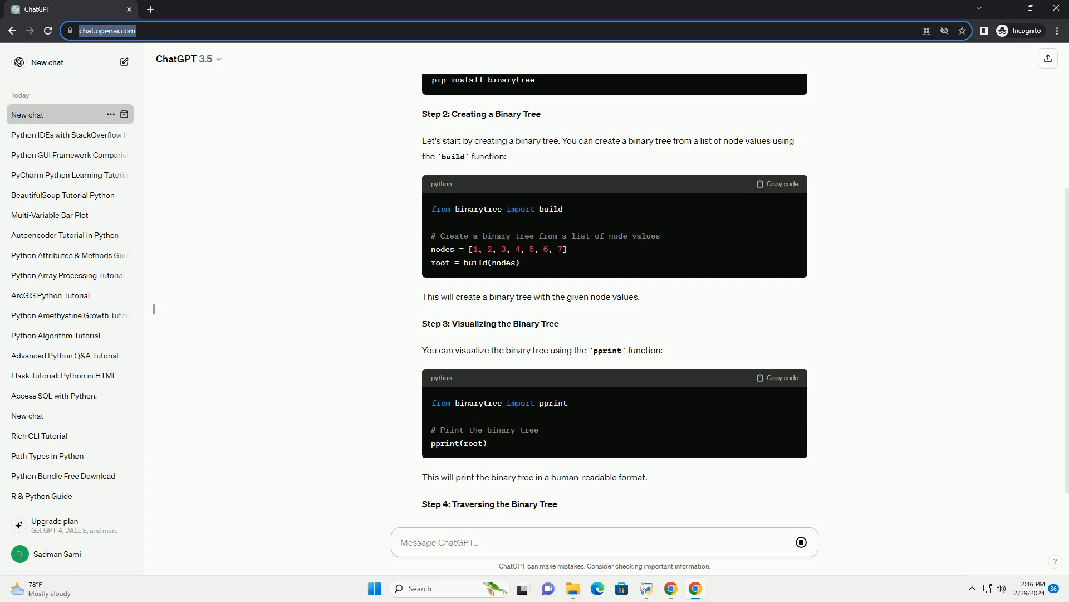
{"action": "scroll", "scroll_direction": "down", "scroll_amount": 3}
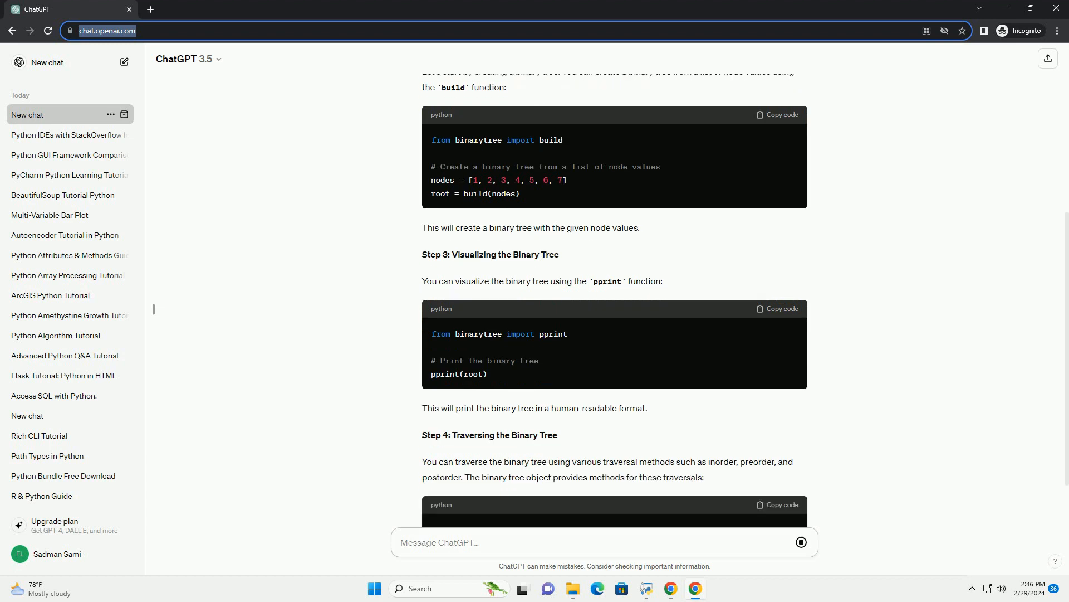
{"action": "scroll", "scroll_direction": "down", "scroll_amount": 3}
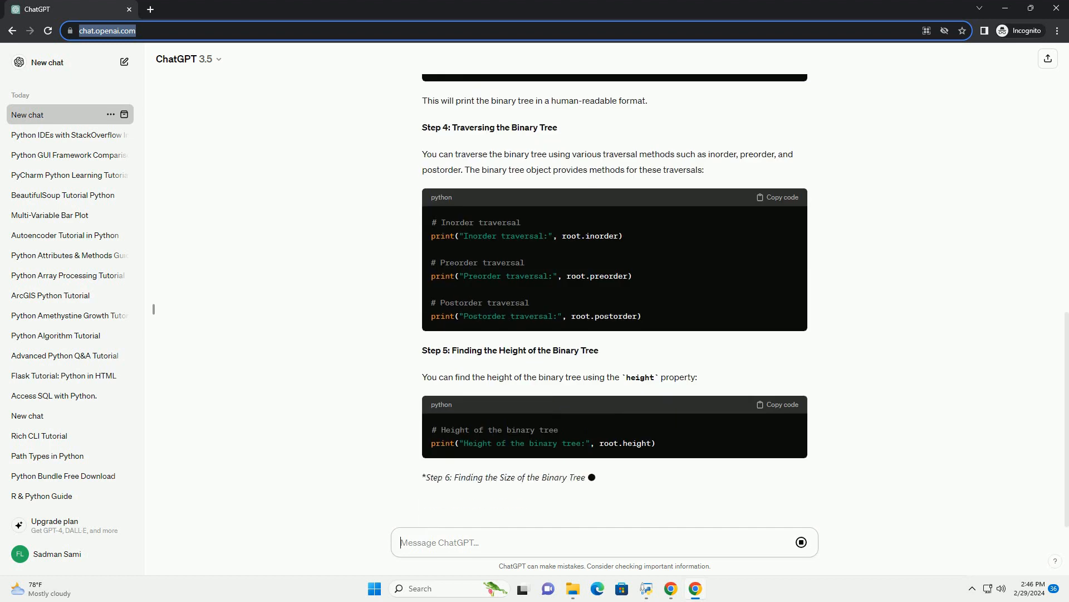
{"action": "scroll", "scroll_direction": "down", "scroll_amount": 3}
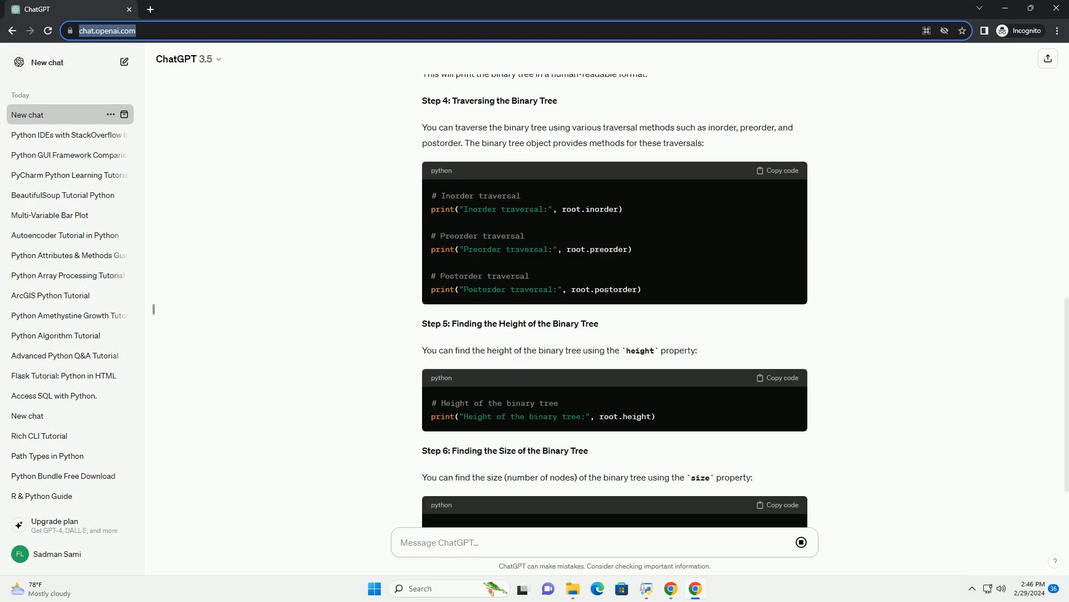
{"action": "scroll", "scroll_direction": "down", "scroll_amount": 3}
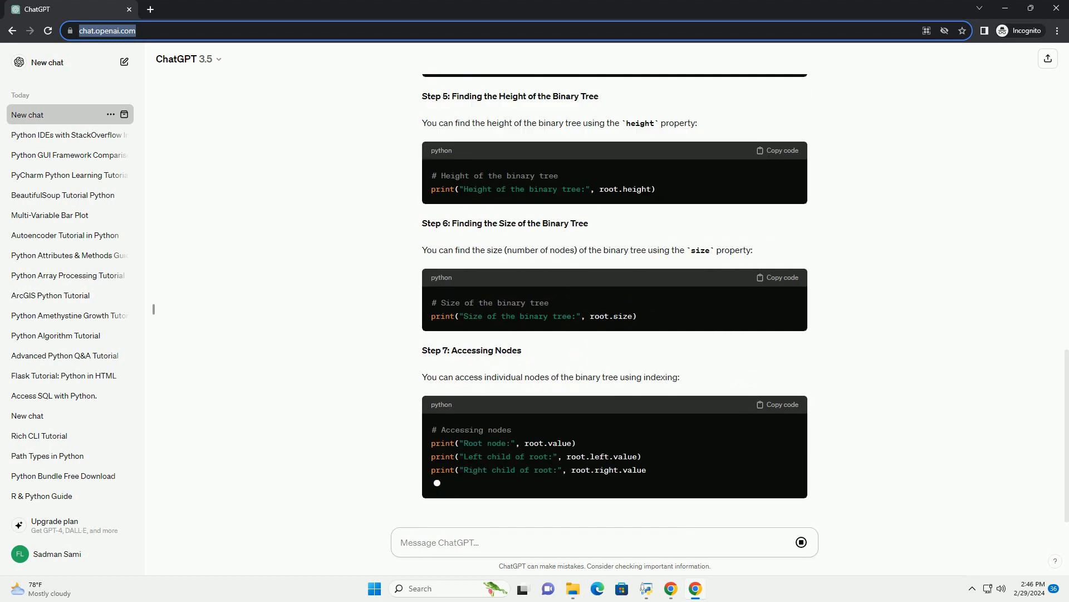
{"action": "scroll", "scroll_direction": "down", "scroll_amount": 3}
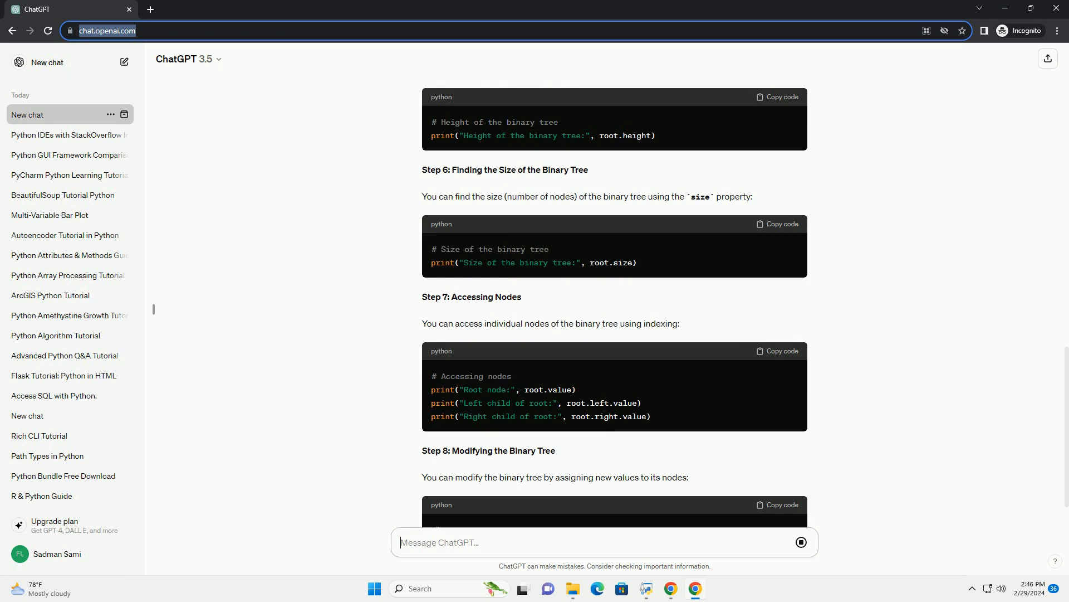
{"action": "scroll", "scroll_direction": "down", "scroll_amount": 3}
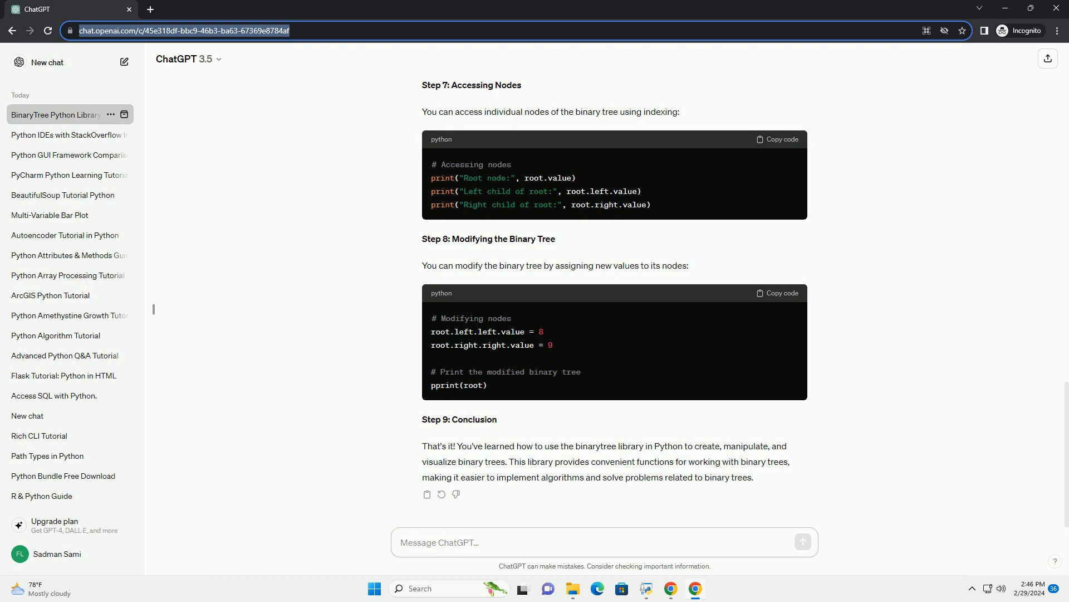
Wait for the Step 9 conclusion, then click the message box.
{"action": "left_click", "coordinate": [439, 541]}
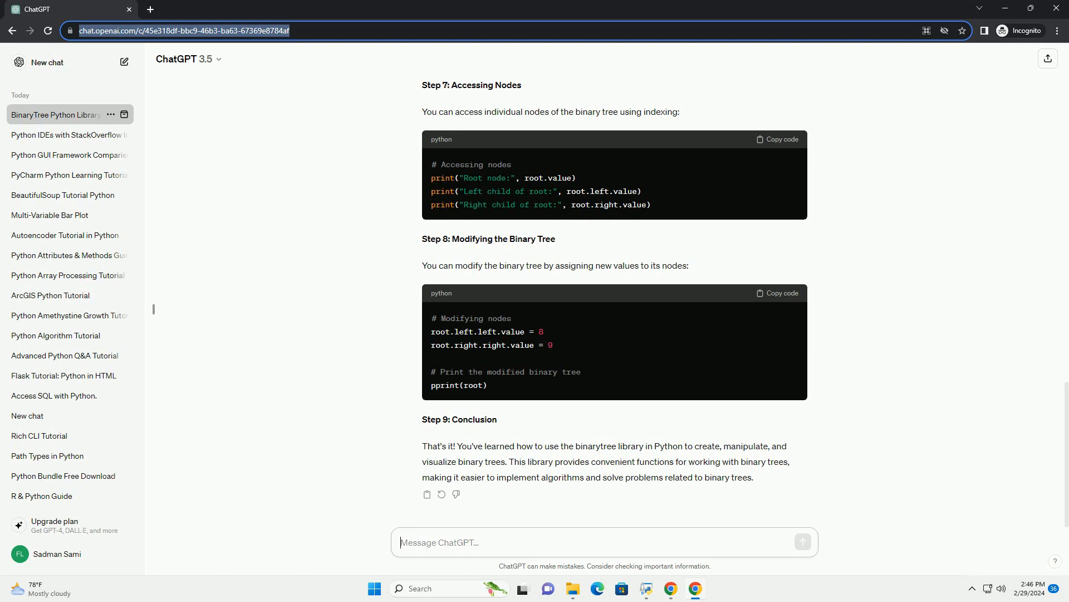